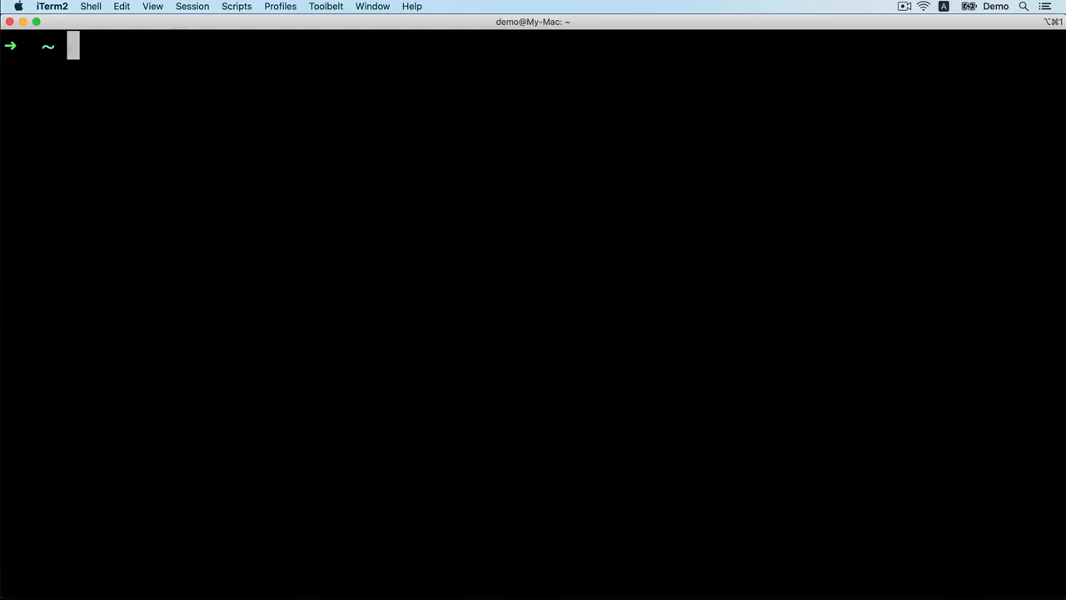
Step: Run ping 8.8.8.8 so replies around 17–20 ms stream into the terminal
text(ping)
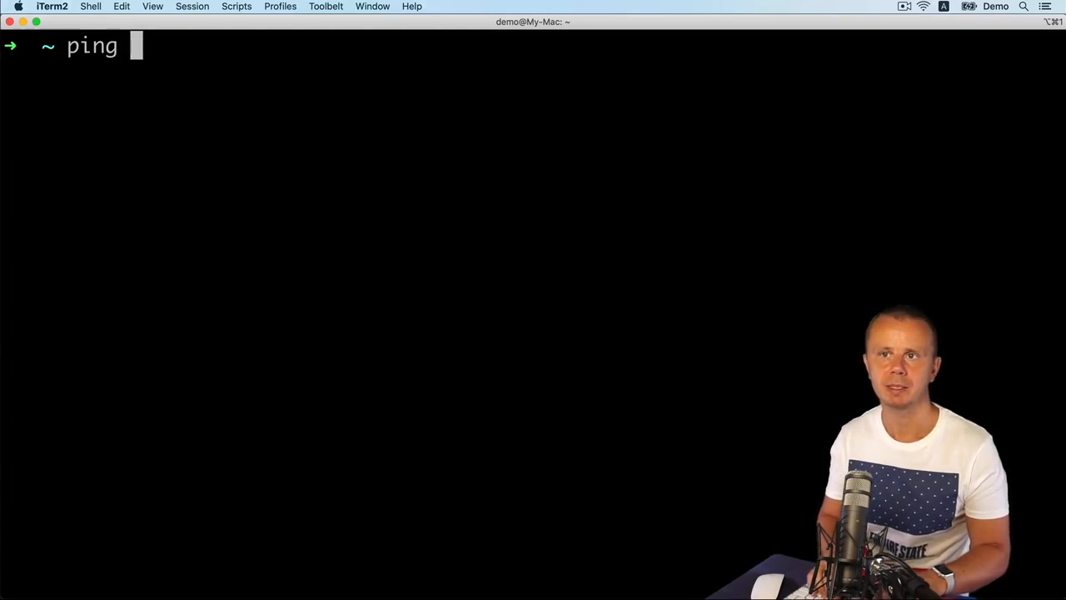
text(8.8.8.8)
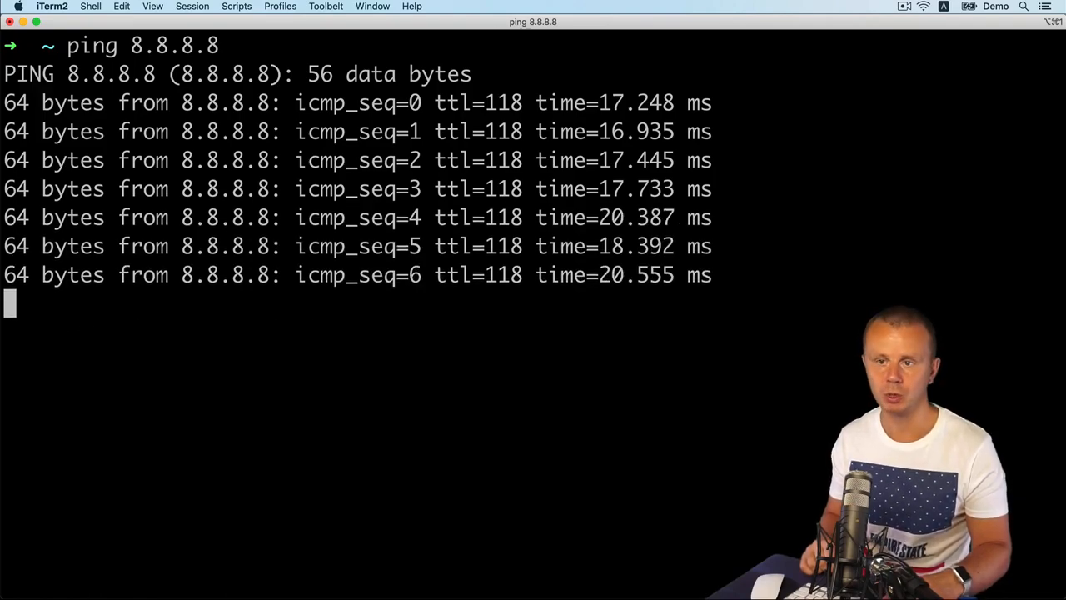
Step: Interrupt the ping with Ctrl+C to show 7 packets, 0% loss, 18.385 ms average
key(ctrl+c)
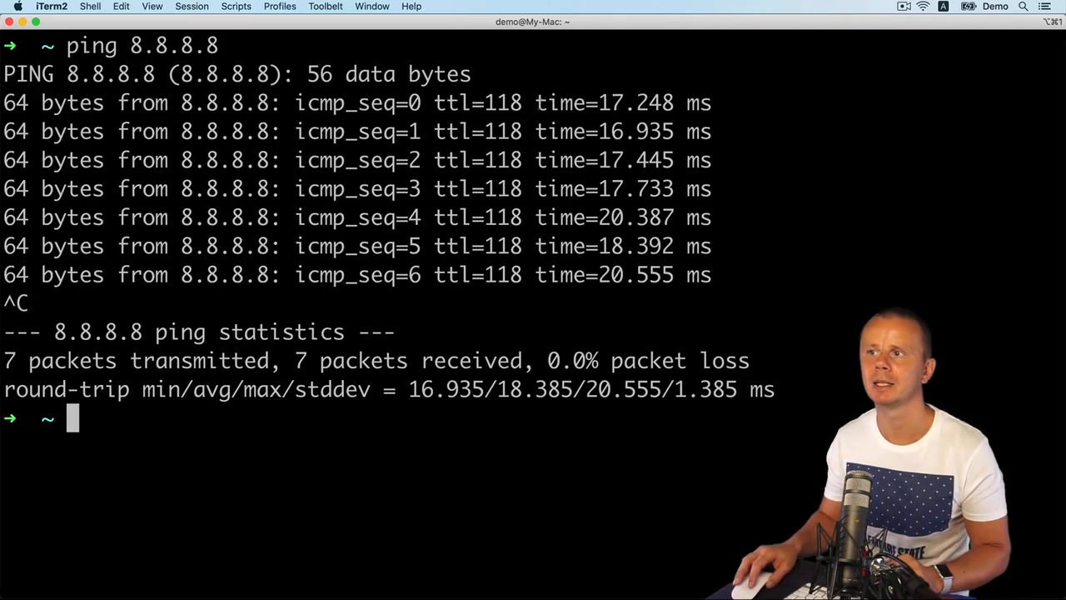
drag(535, 103, 724, 103)
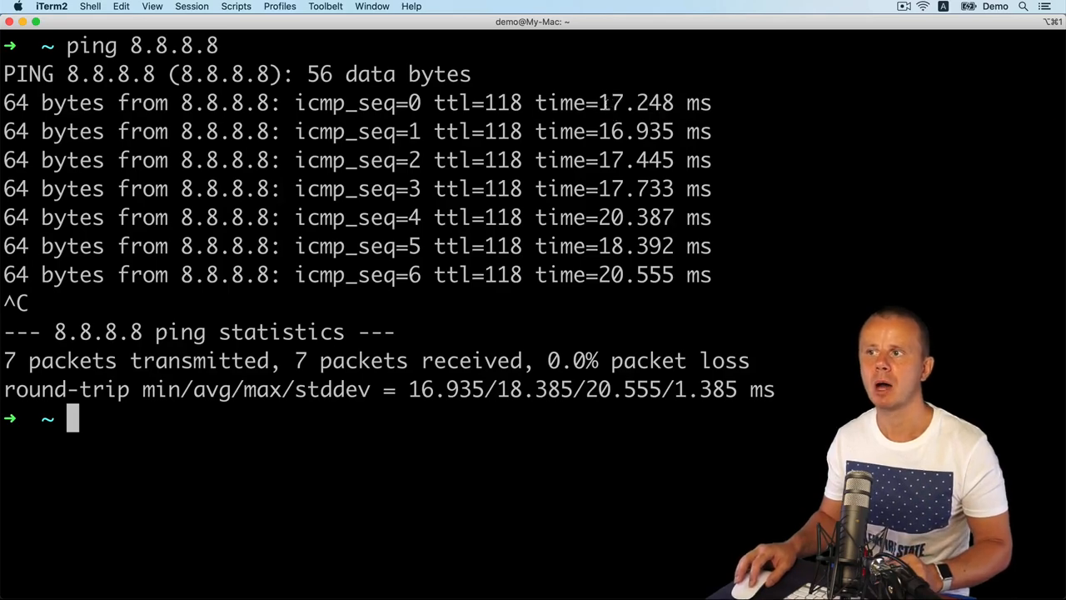
double_click(608, 104)
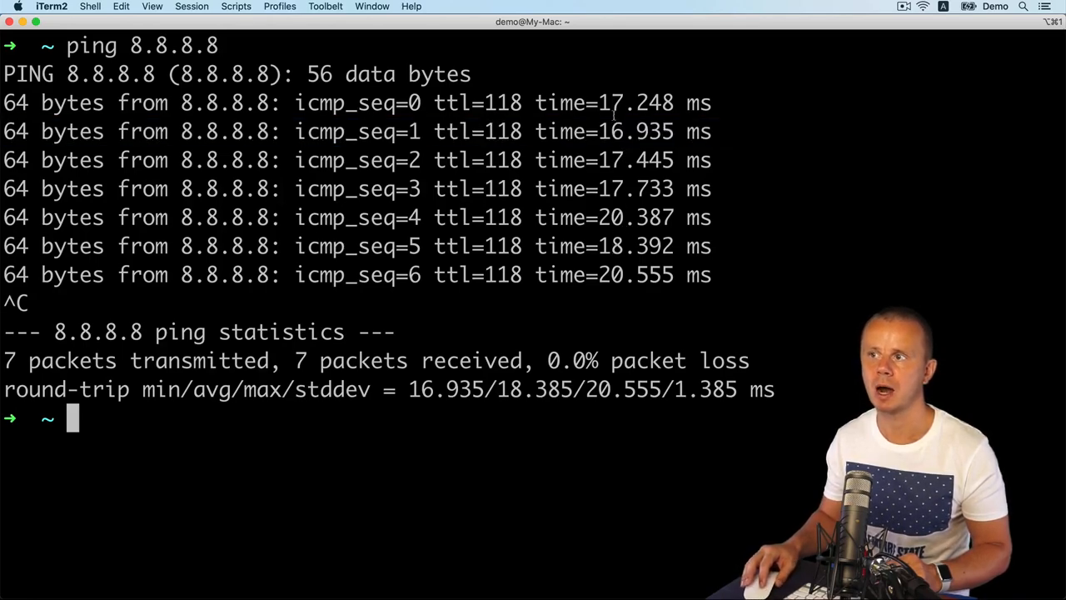
double_click(610, 132)
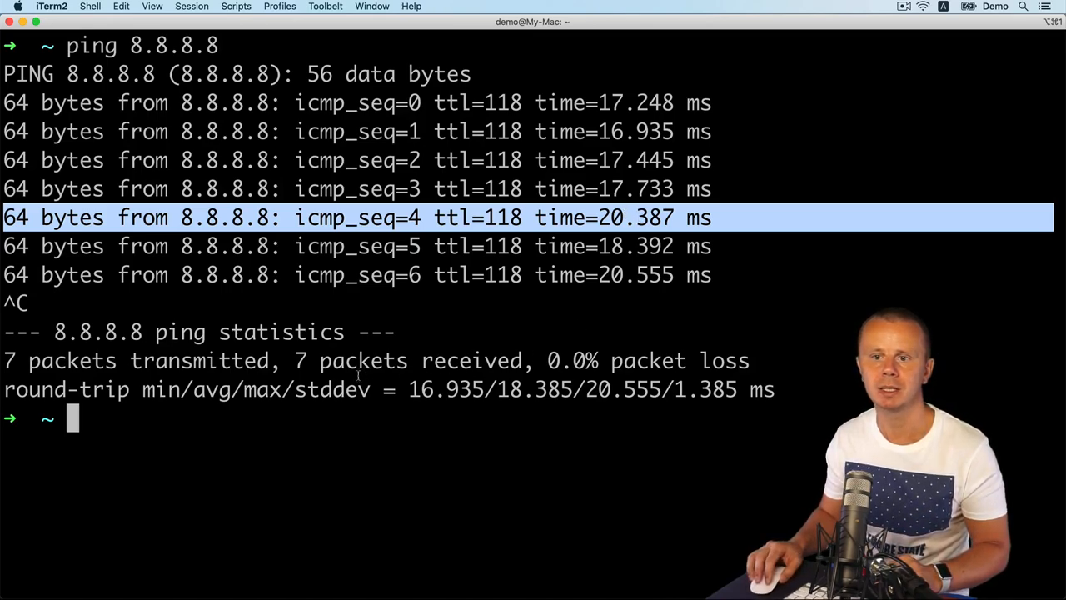
Step: Highlight the min and max labels and the 16.935 ms value in the statistics line
double_click(158, 389)
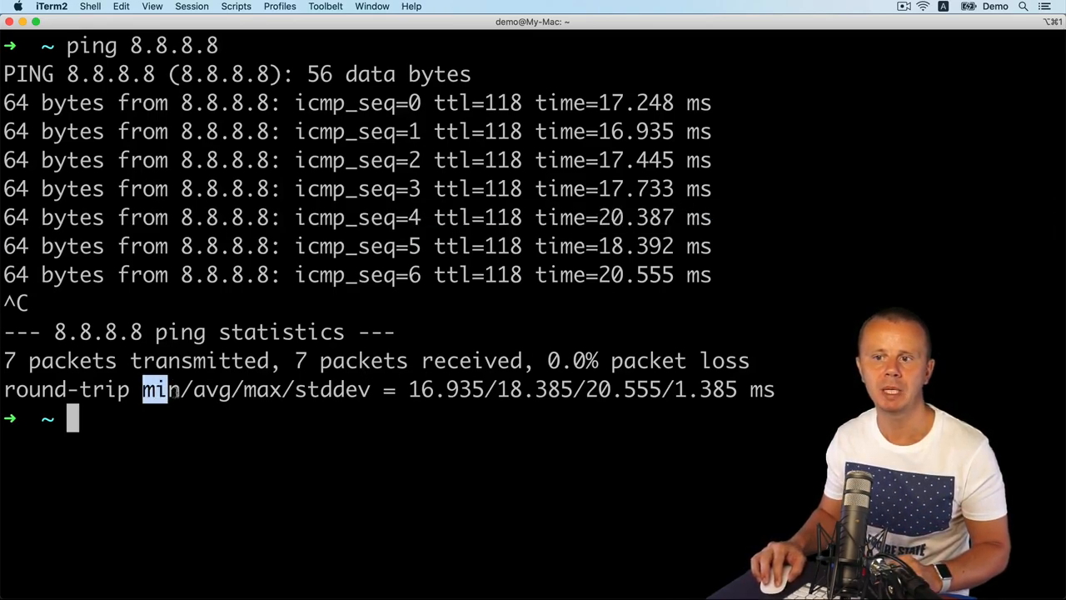
double_click(258, 389)
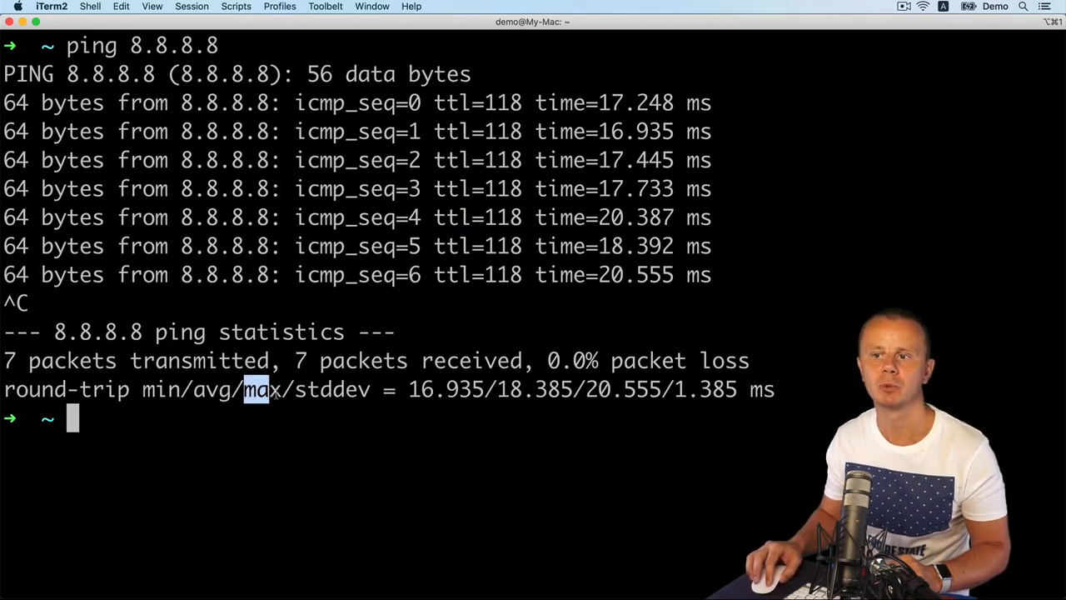
double_click(260, 390)
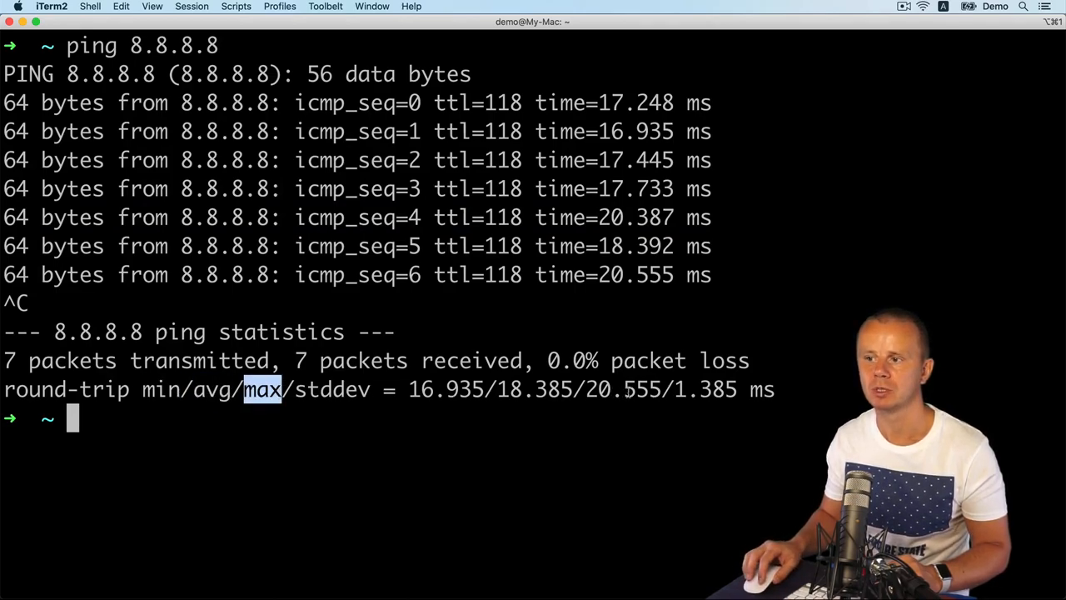
double_click(433, 390)
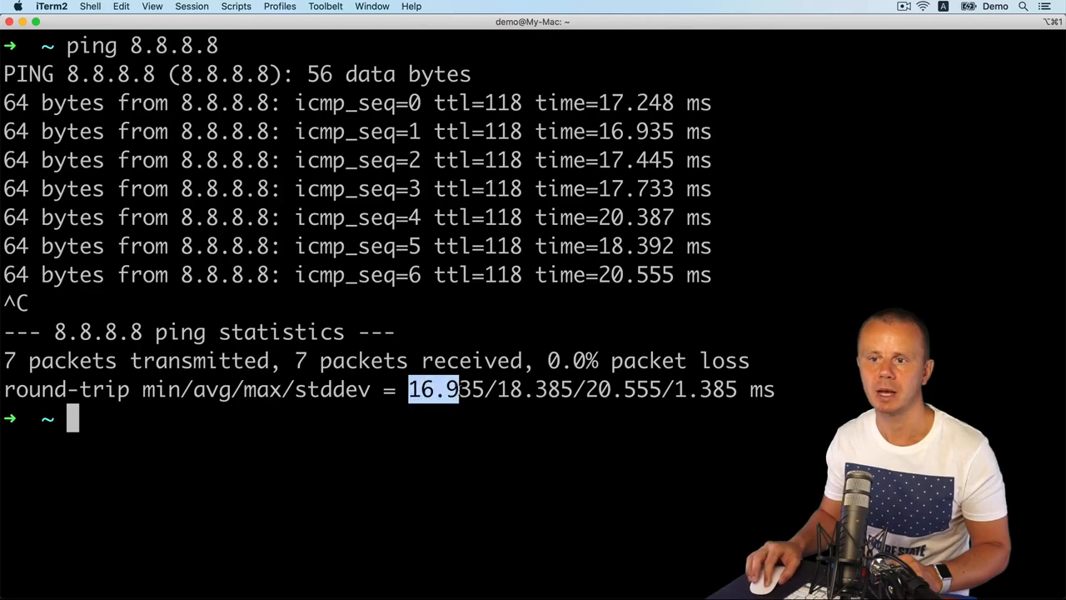
drag(408, 390, 487, 390)
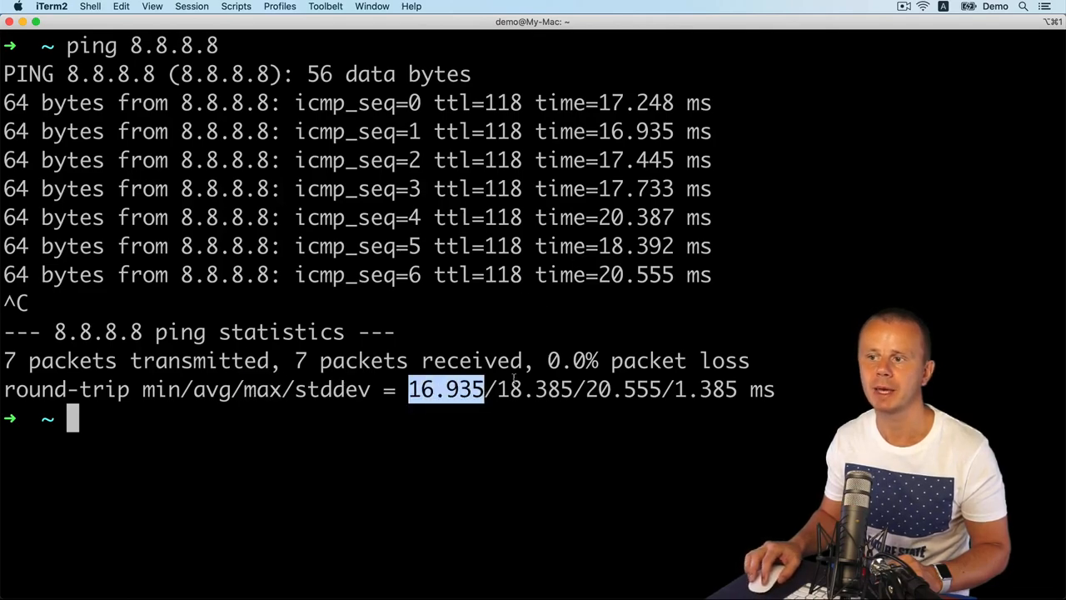
double_click(533, 390)
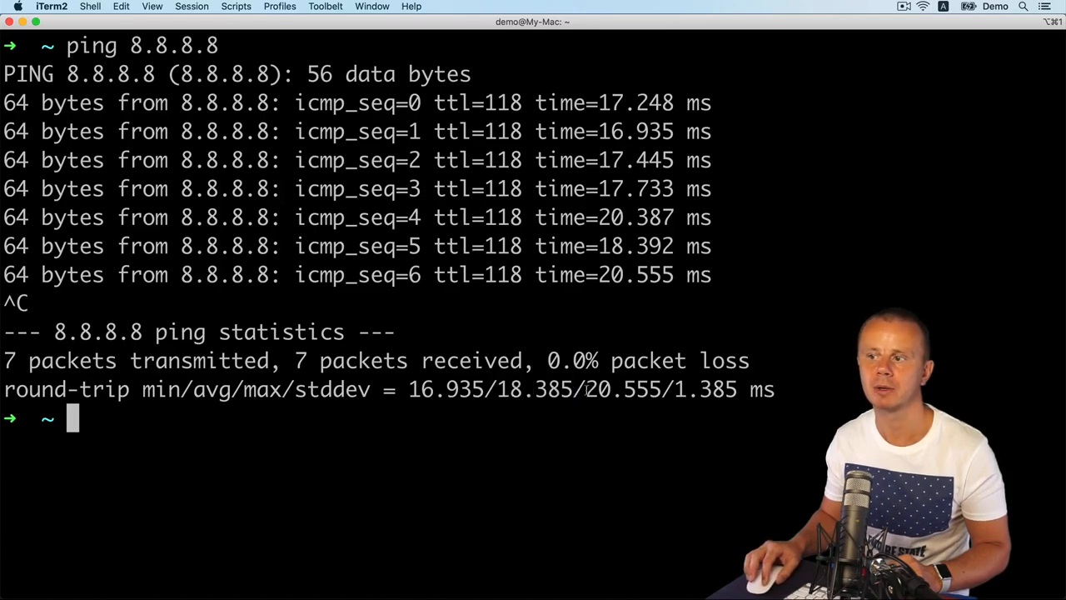
mouse_move(500, 315)
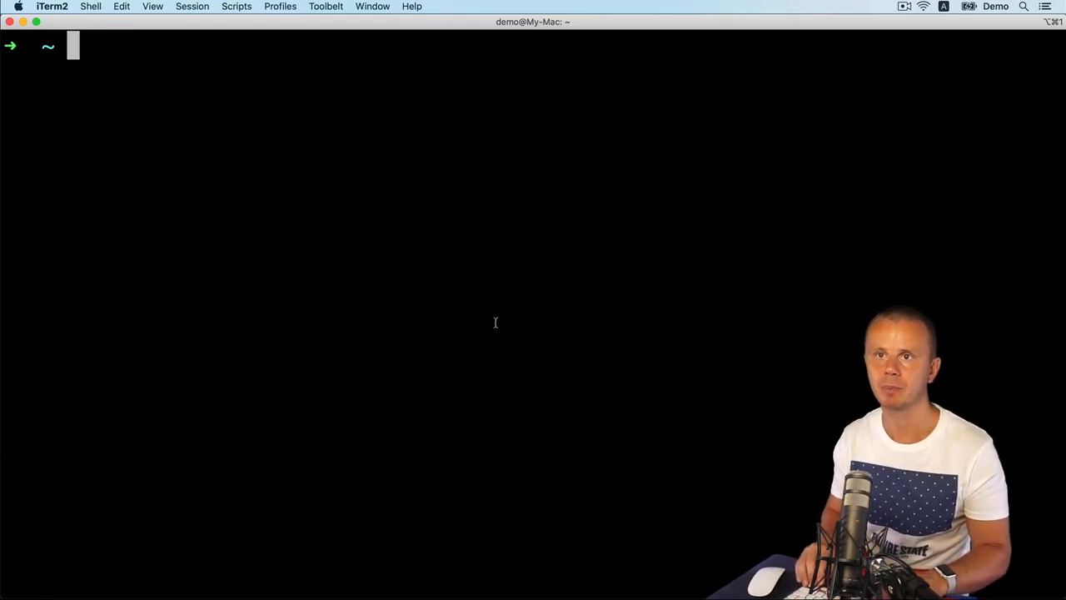
Step: Clear the terminal and run ping 8.8.8.8 again, getting a first reply near 18.8 ms
text(ping 8.8.8.8)
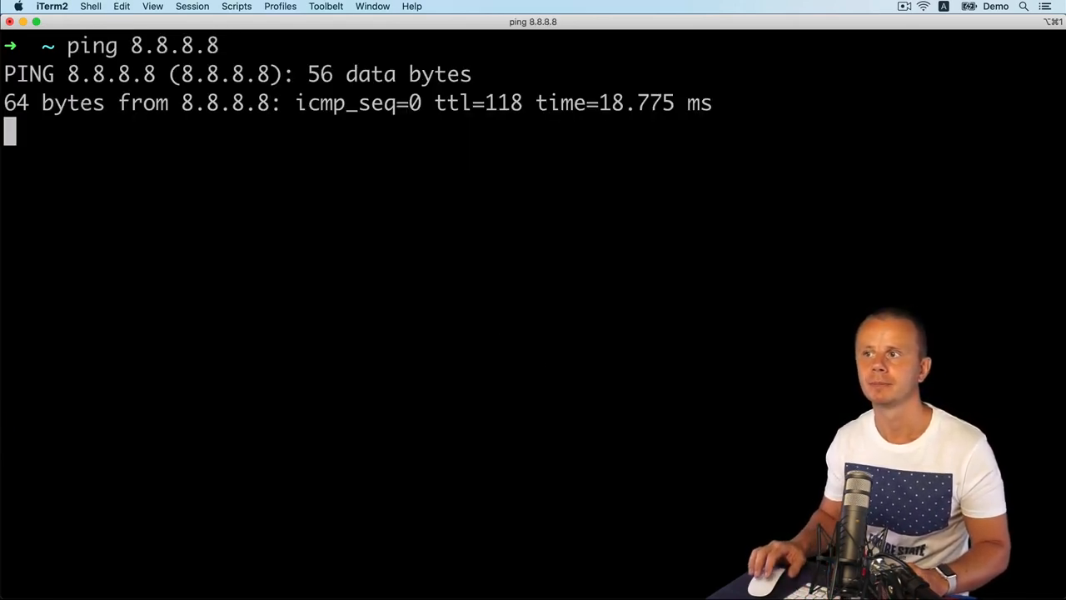